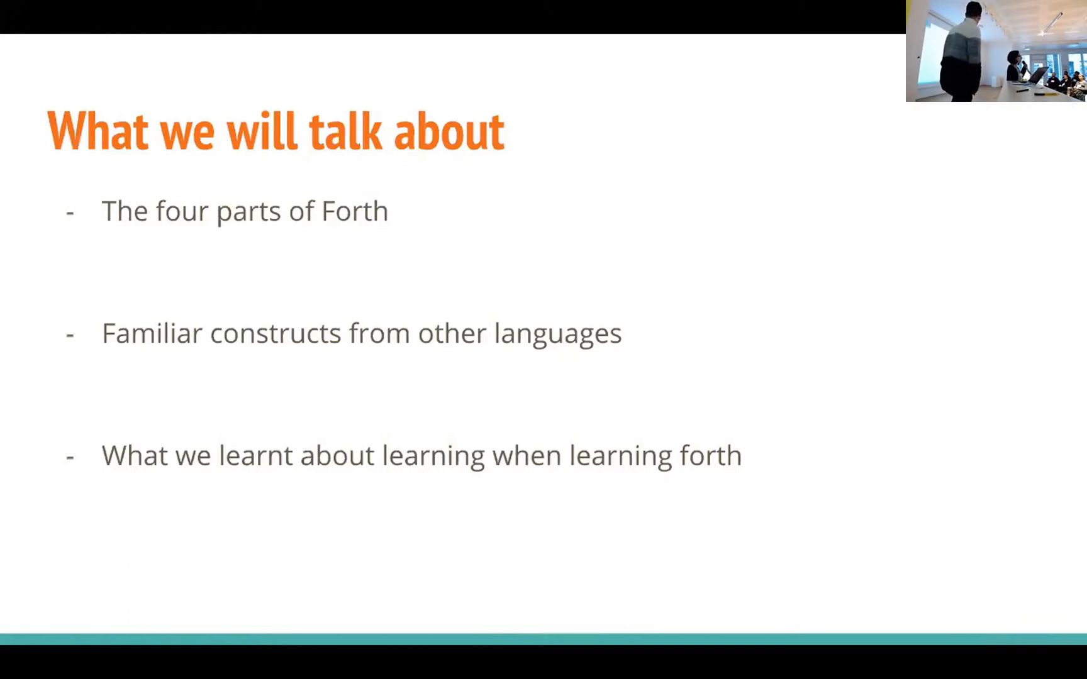
key("Right")
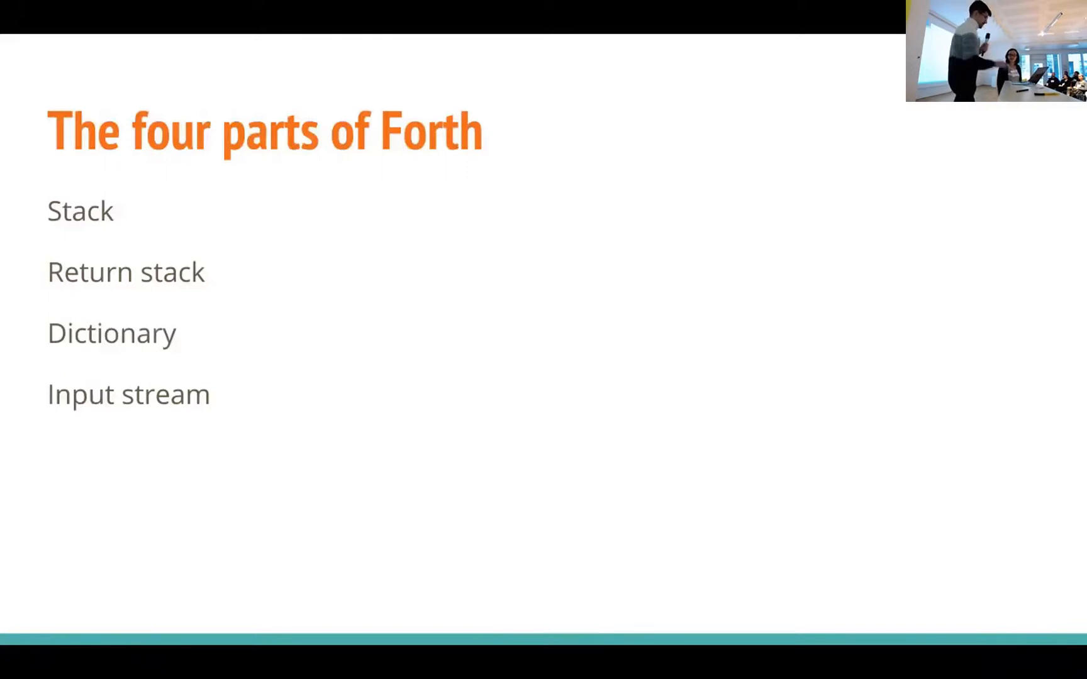
key("right")
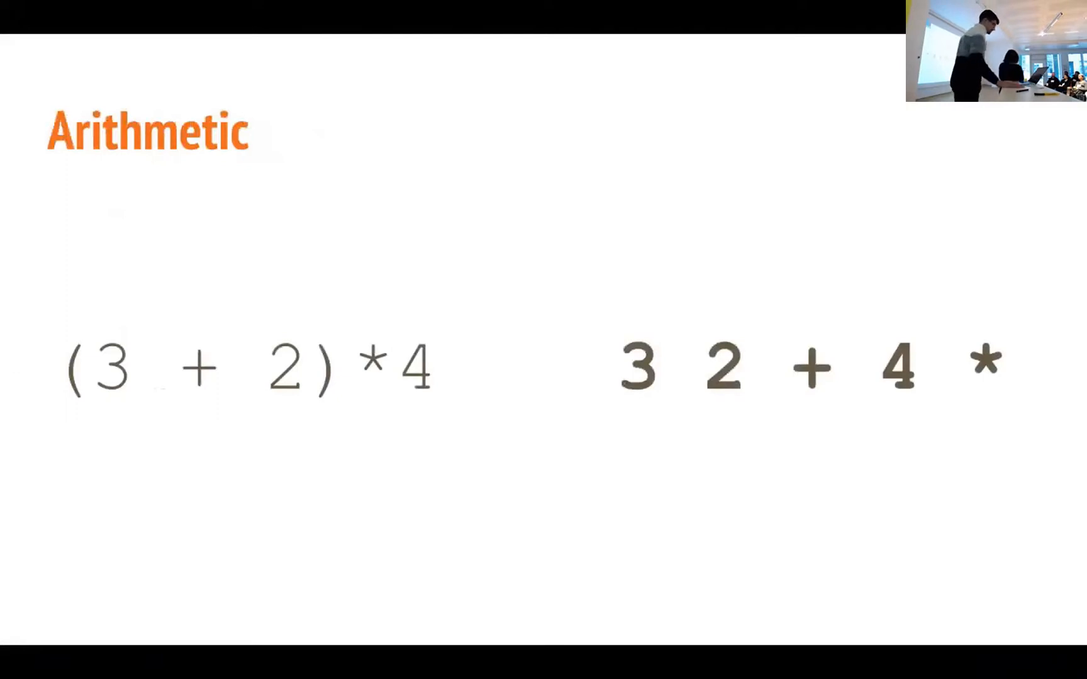